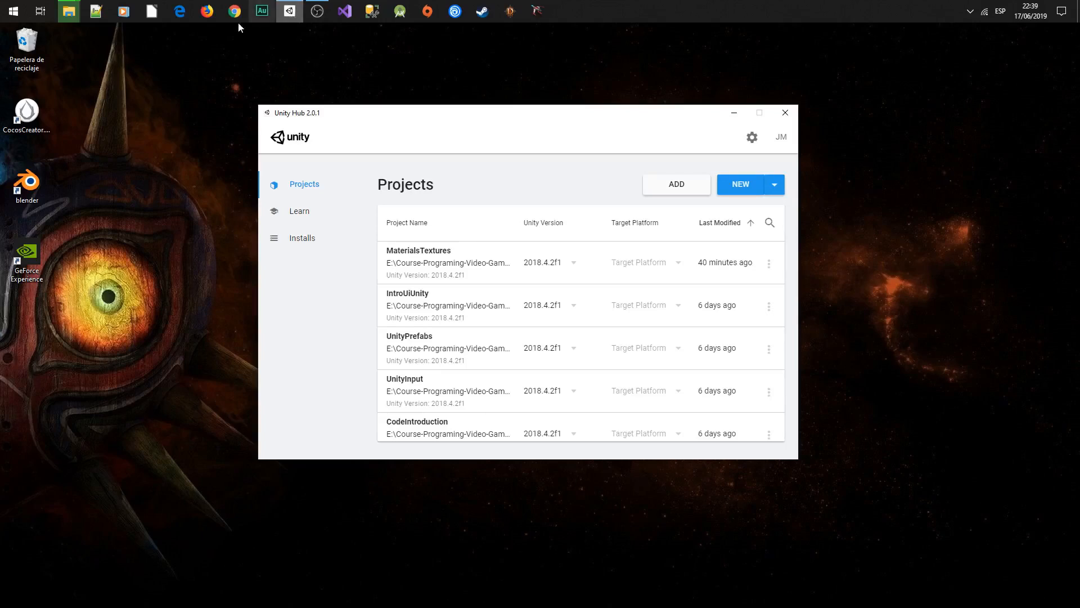
# Step: Start a new Unity Hub project using editor version 2019.1.6f1
pyautogui.click(774, 184)
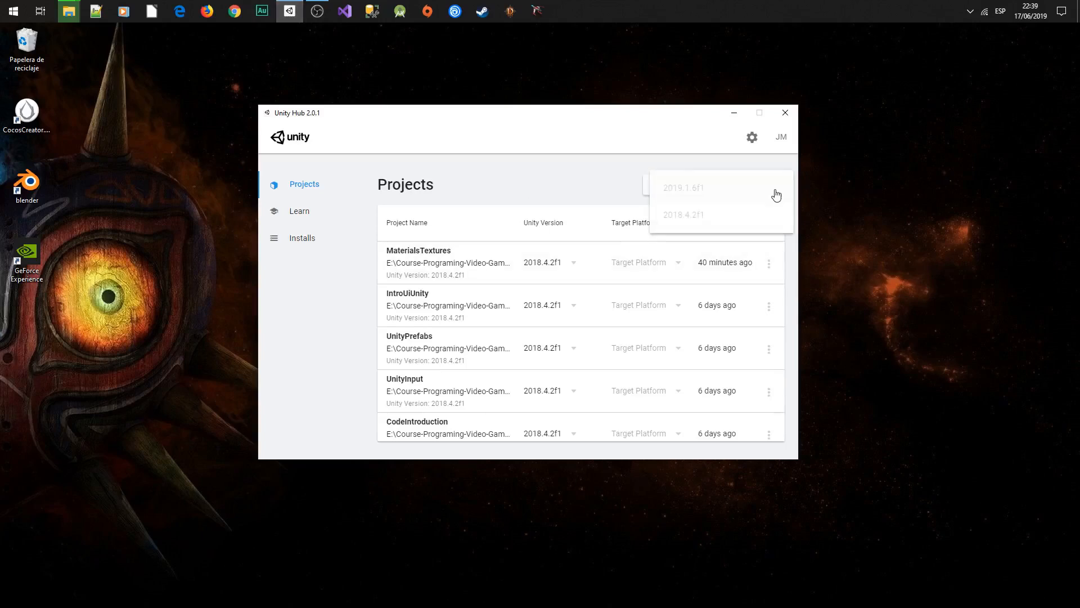
pyautogui.click(683, 188)
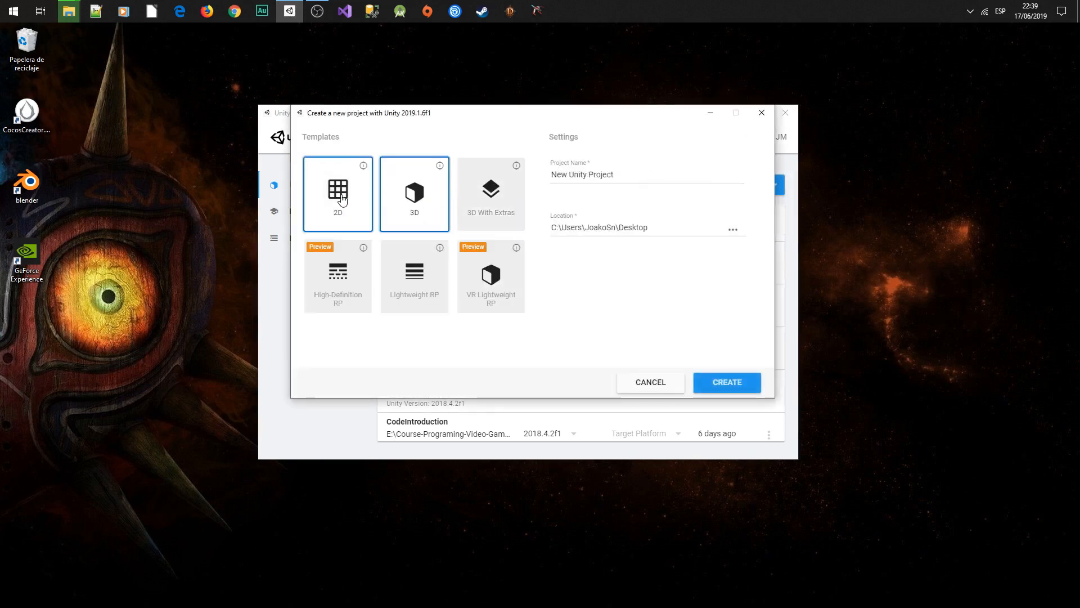
# Step: Create the 2D project Renegade2019 on the Desktop and launch it in the editor
pyautogui.click(623, 175)
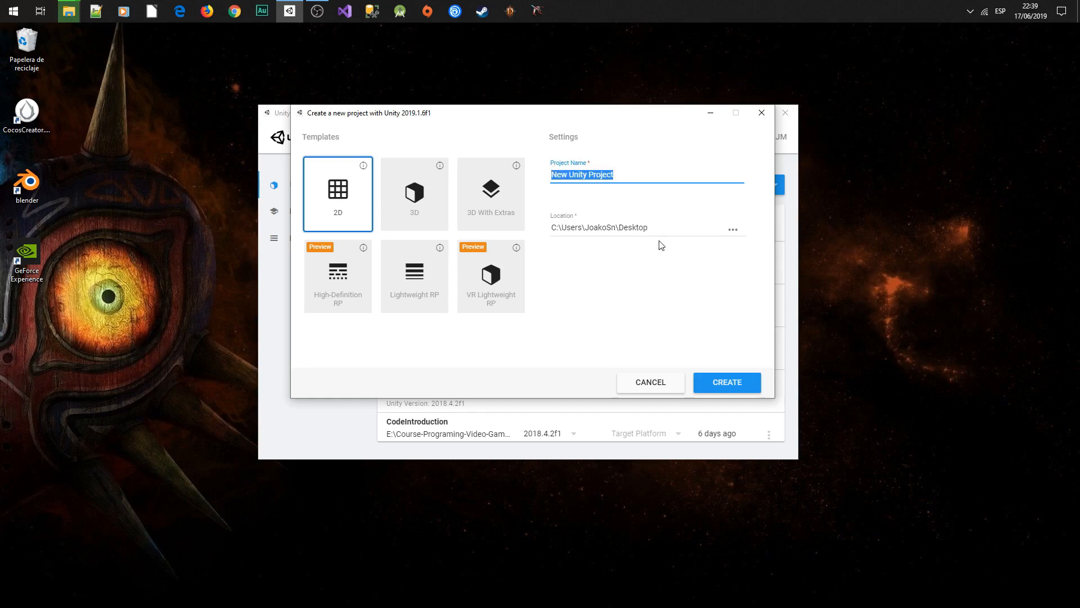
pyautogui.write('Renegade2019')
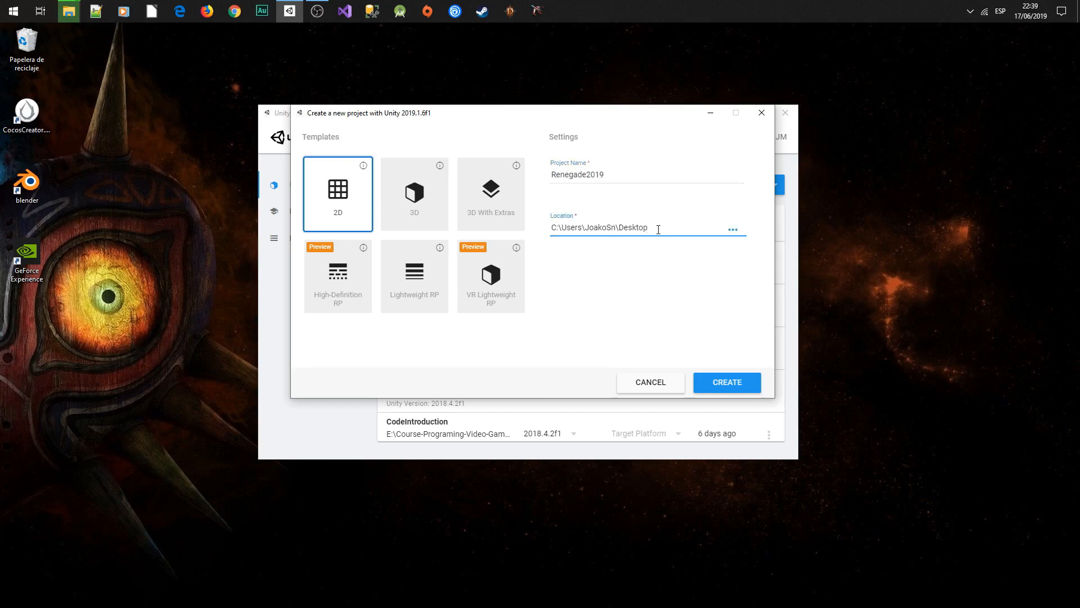
pyautogui.click(725, 382)
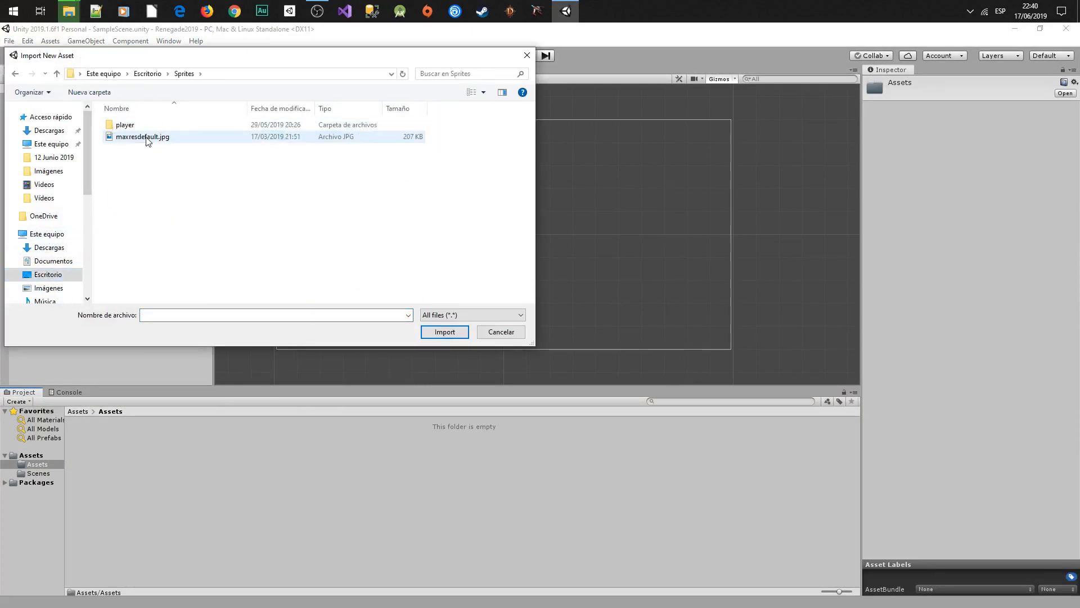
# Step: Import player-spritemap-v9.png from the player folder into Assets
pyautogui.doubleClick(125, 125)
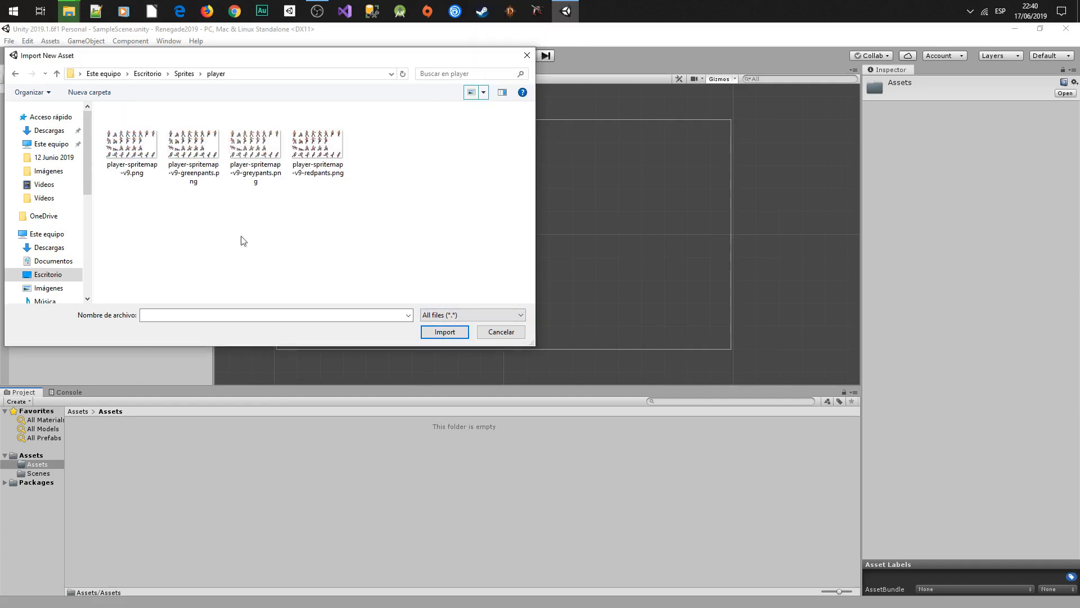
pyautogui.click(130, 140)
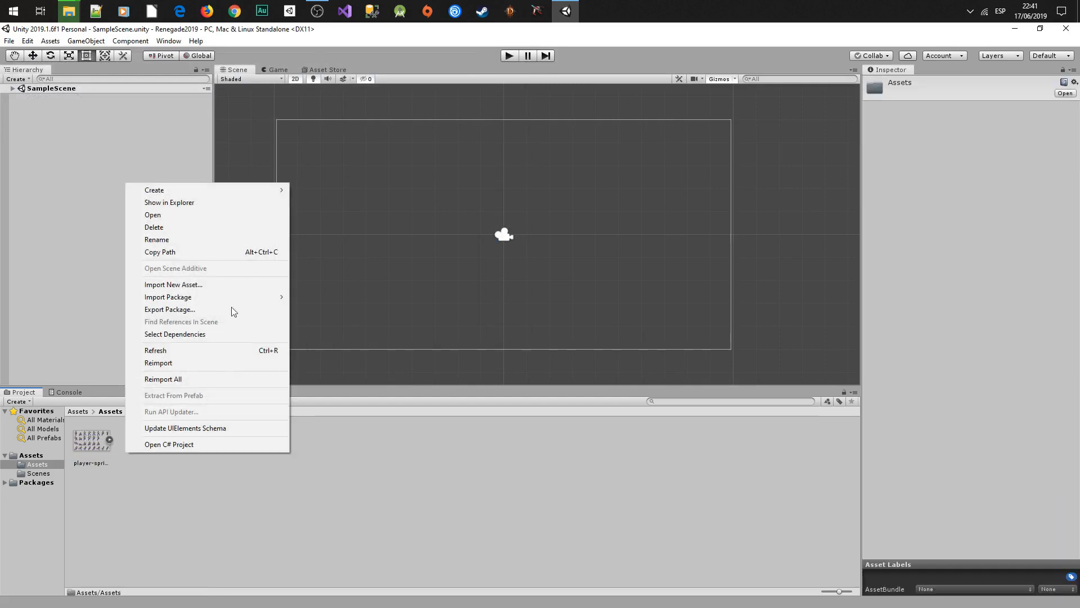
# Step: Import maxresdefault.jpg and place it in the scene scaled to fill the camera
pyautogui.click(388, 335)
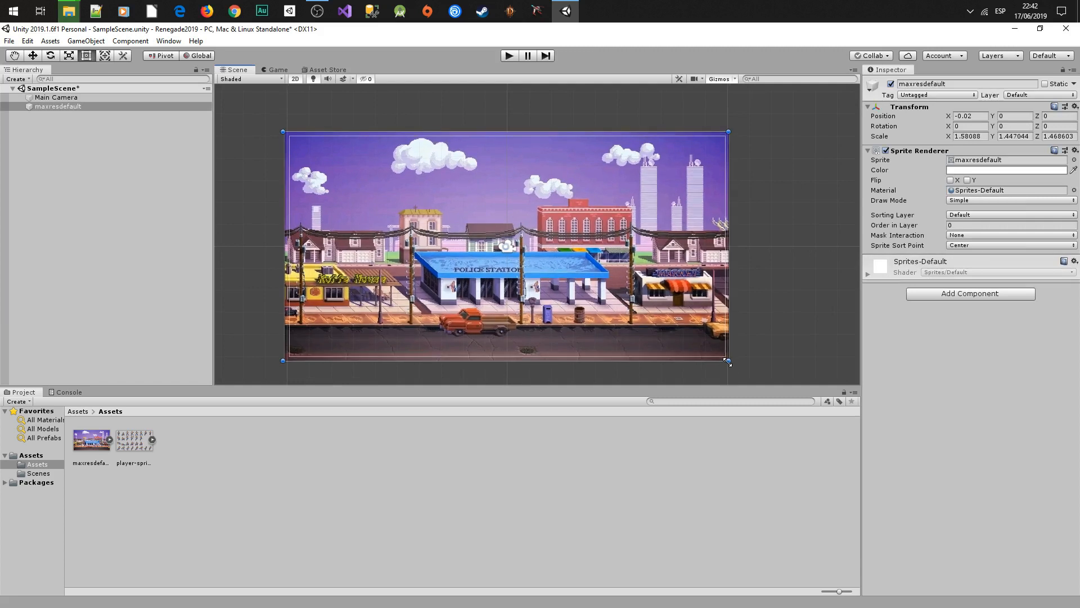
# Step: Set player-spritemap-v9 to Sprite Mode Multiple and apply the import settings
pyautogui.click(134, 440)
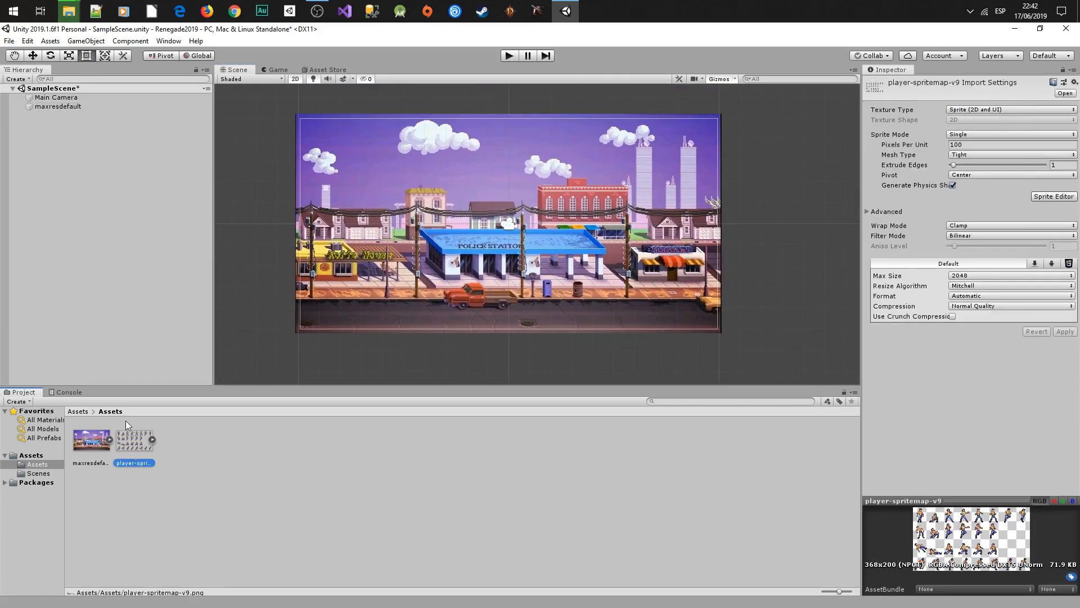
pyautogui.click(1009, 134)
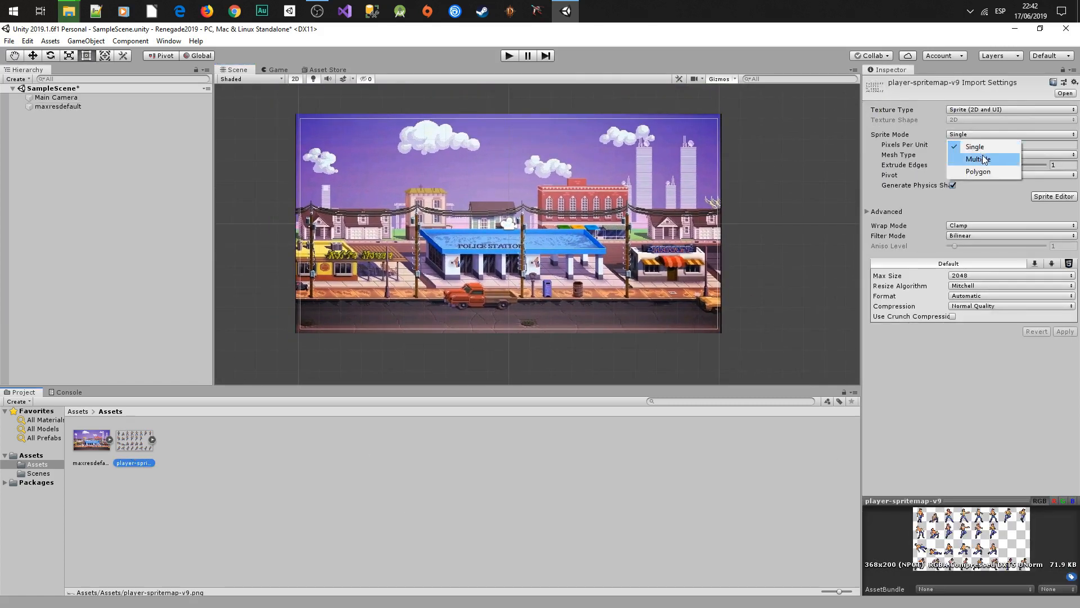
pyautogui.click(960, 159)
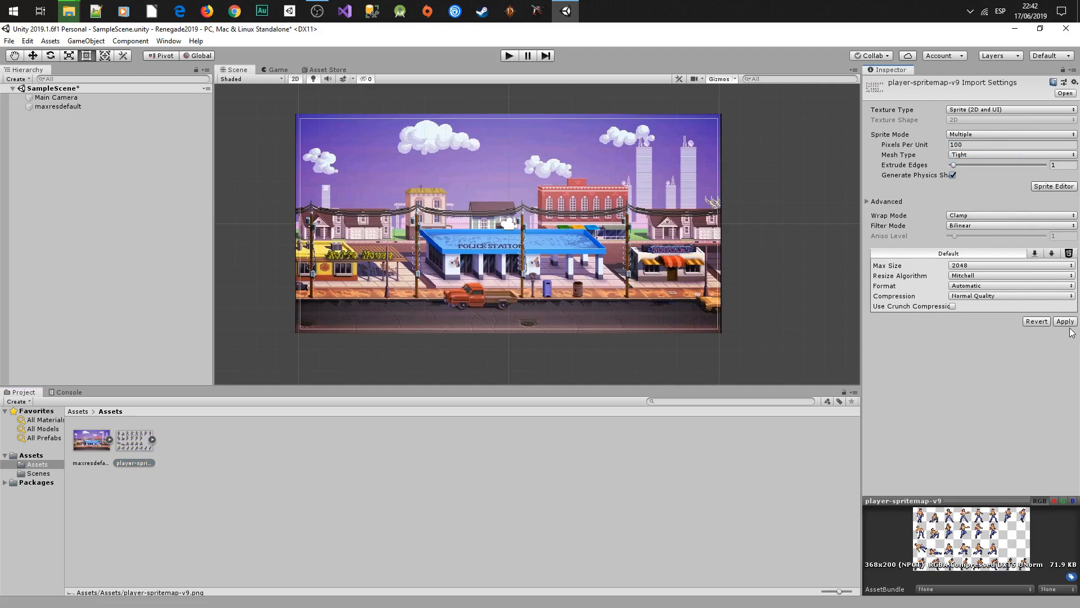
pyautogui.click(1053, 186)
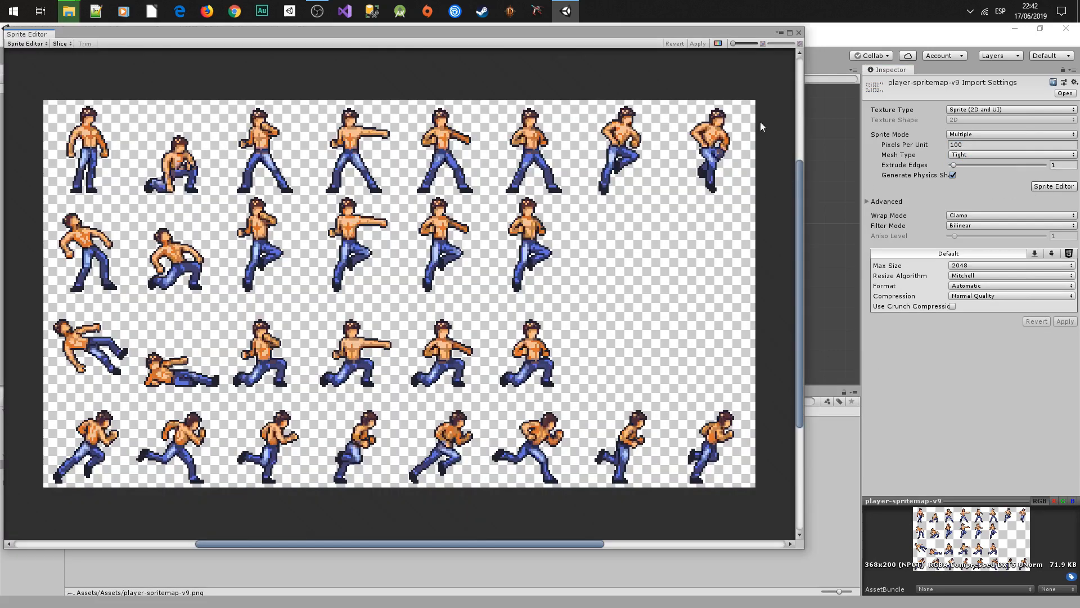
# Step: Auto-slice the sheet into frames and inspect the first frame, player-spritemap-v9_0
pyautogui.click(718, 42)
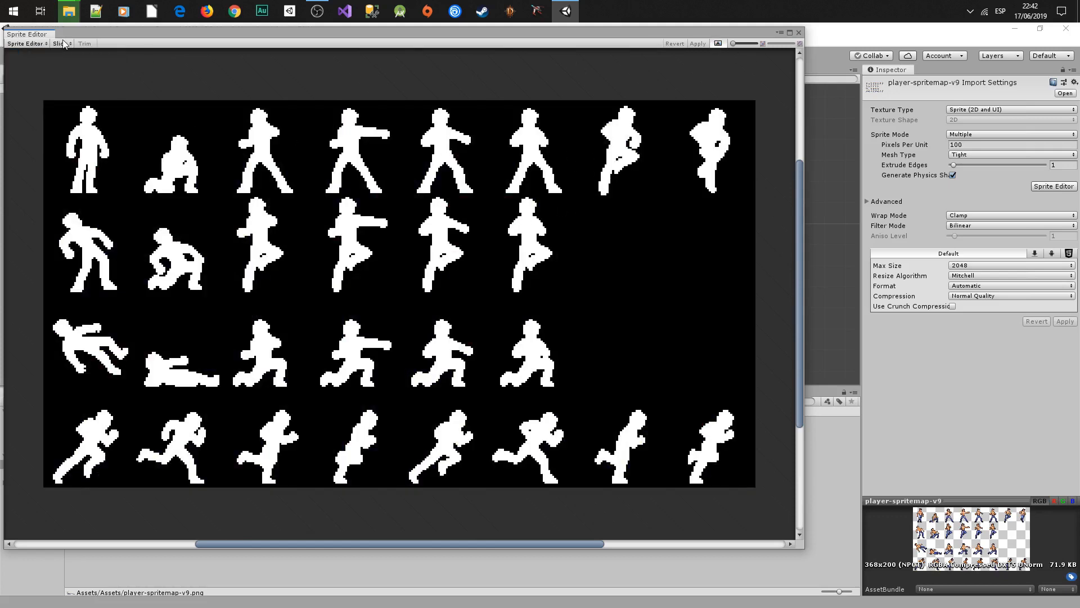
pyautogui.click(61, 42)
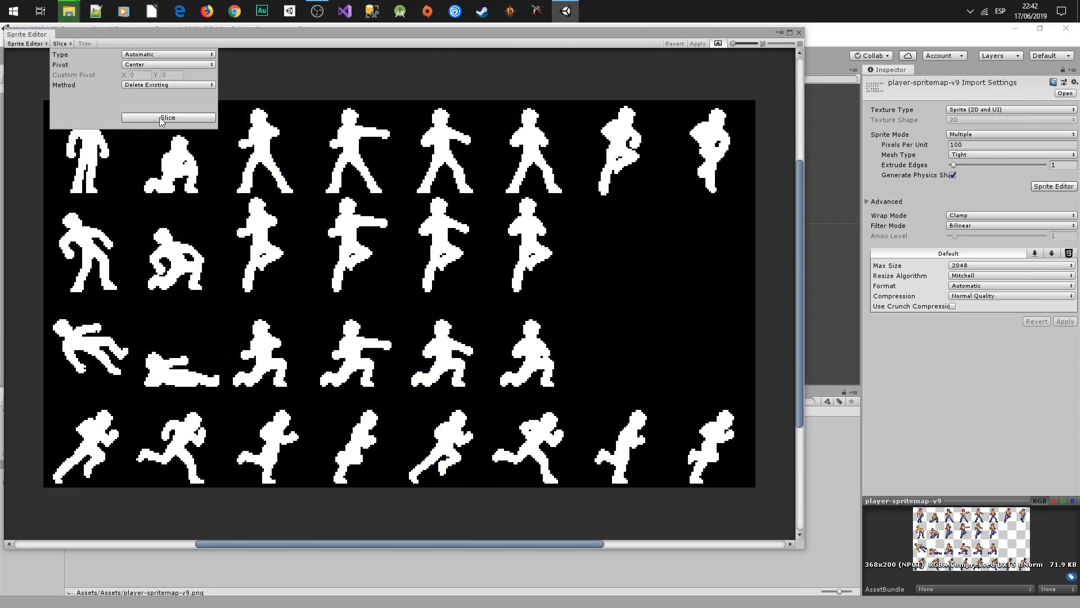
pyautogui.click(168, 117)
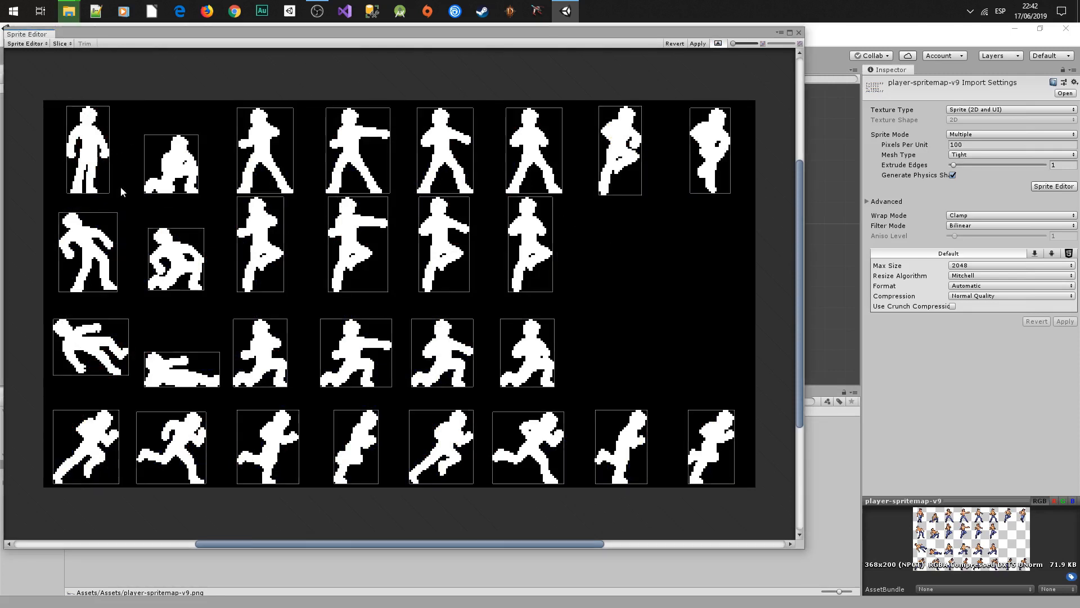
pyautogui.click(88, 148)
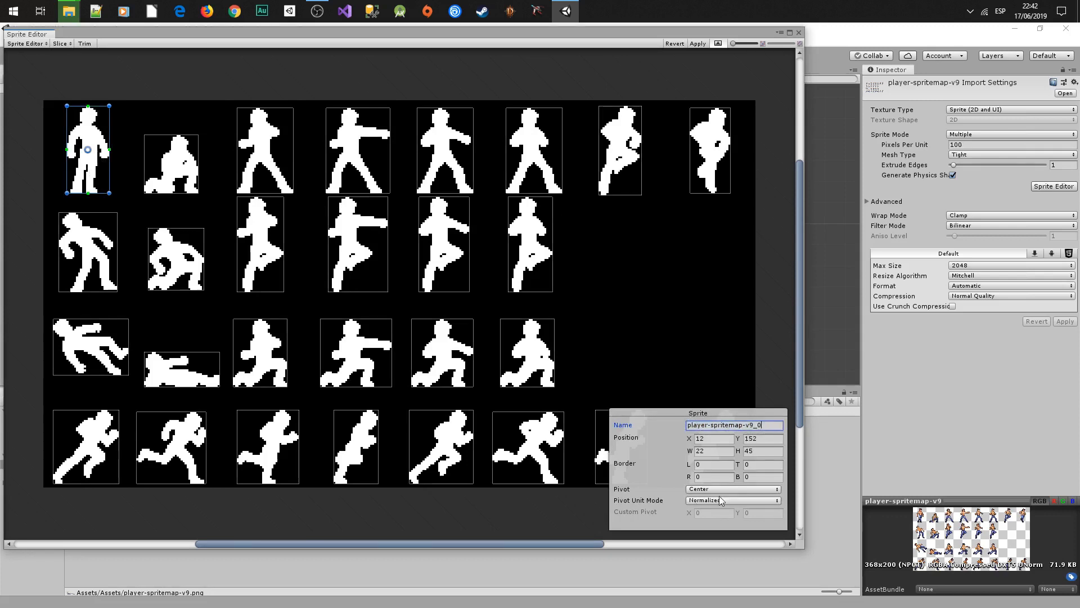
pyautogui.moveTo(116, 181)
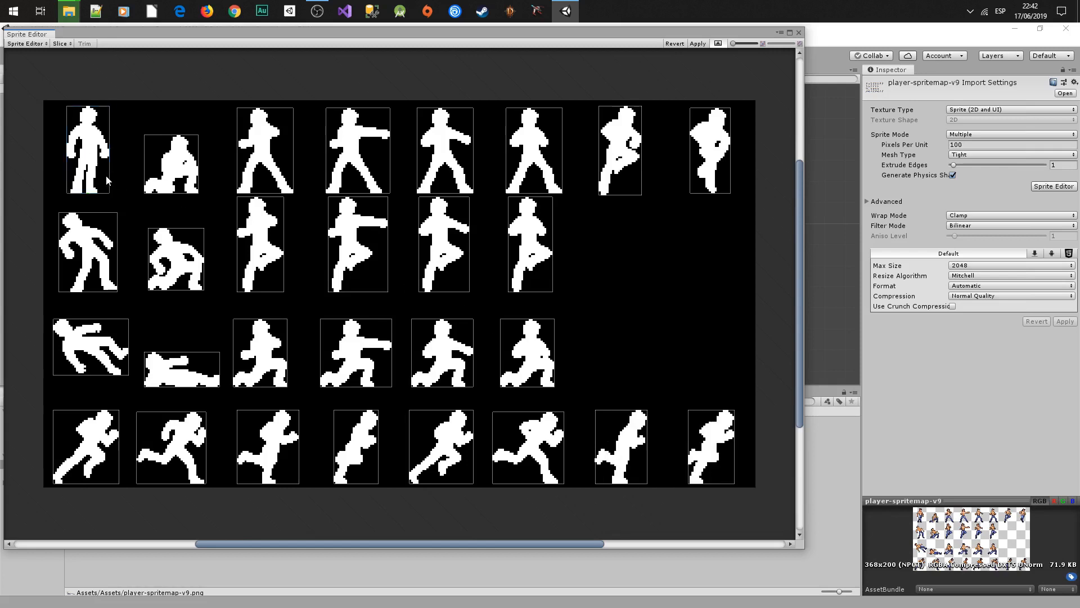
pyautogui.click(88, 149)
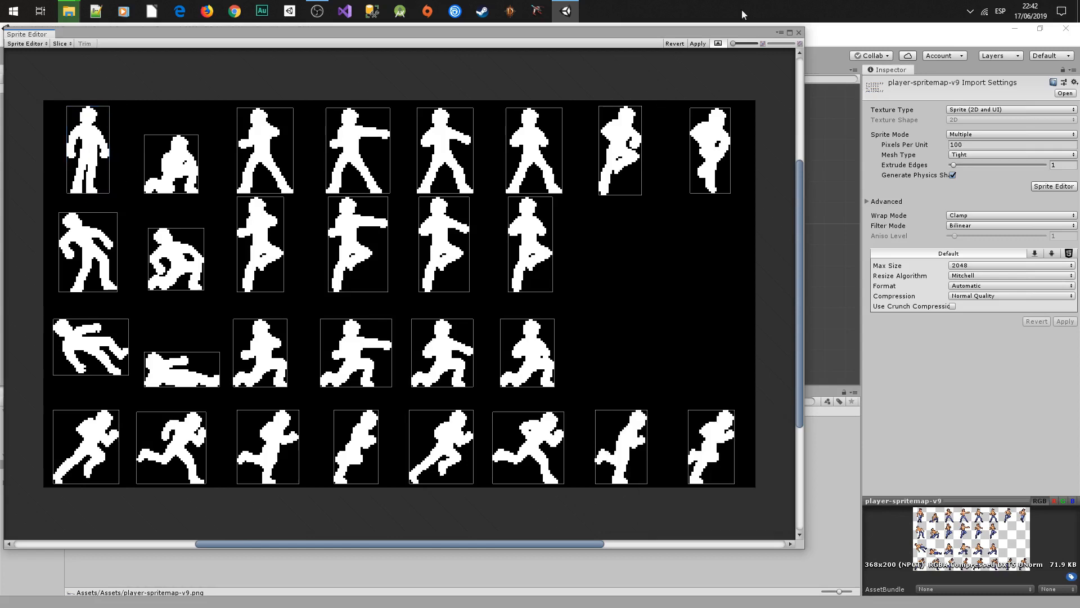
pyautogui.click(88, 150)
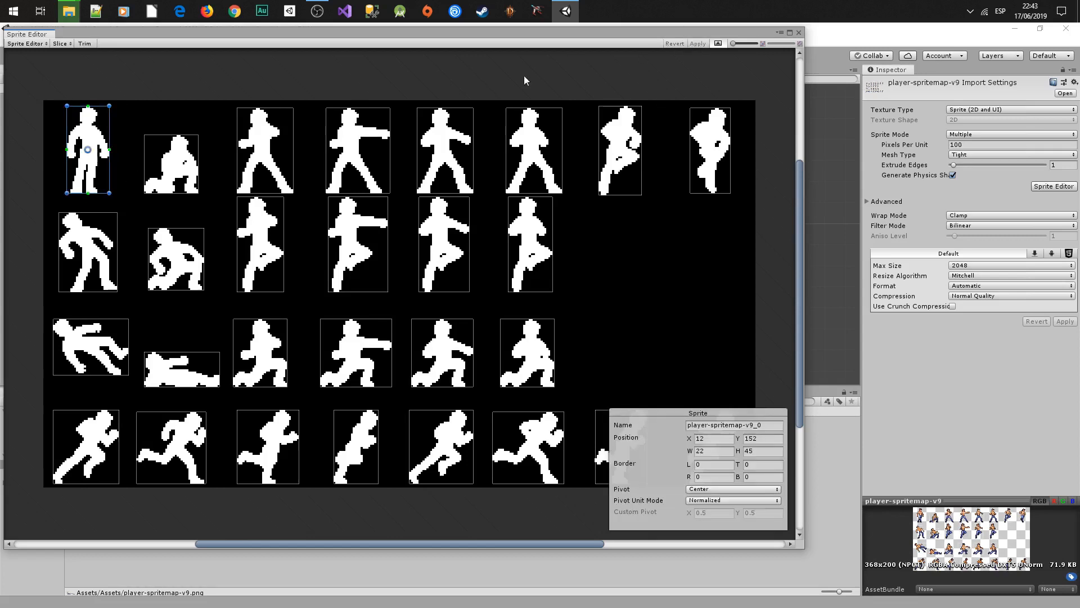
pyautogui.click(772, 149)
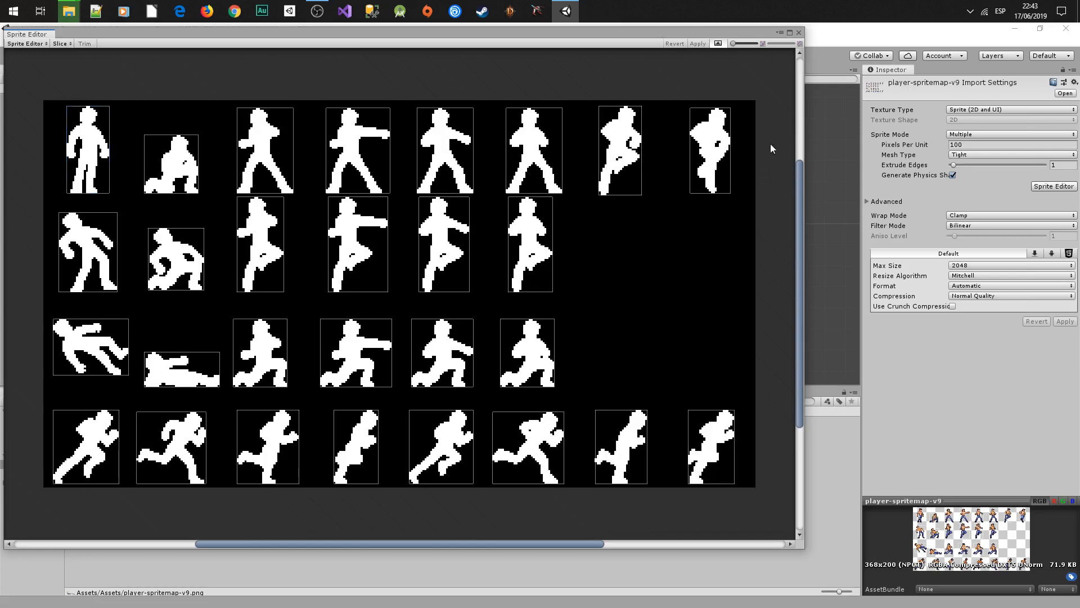
# Step: Apply the slices and place player-spritemap-v9_0 on the street background, scaled larger
pyautogui.click(798, 32)
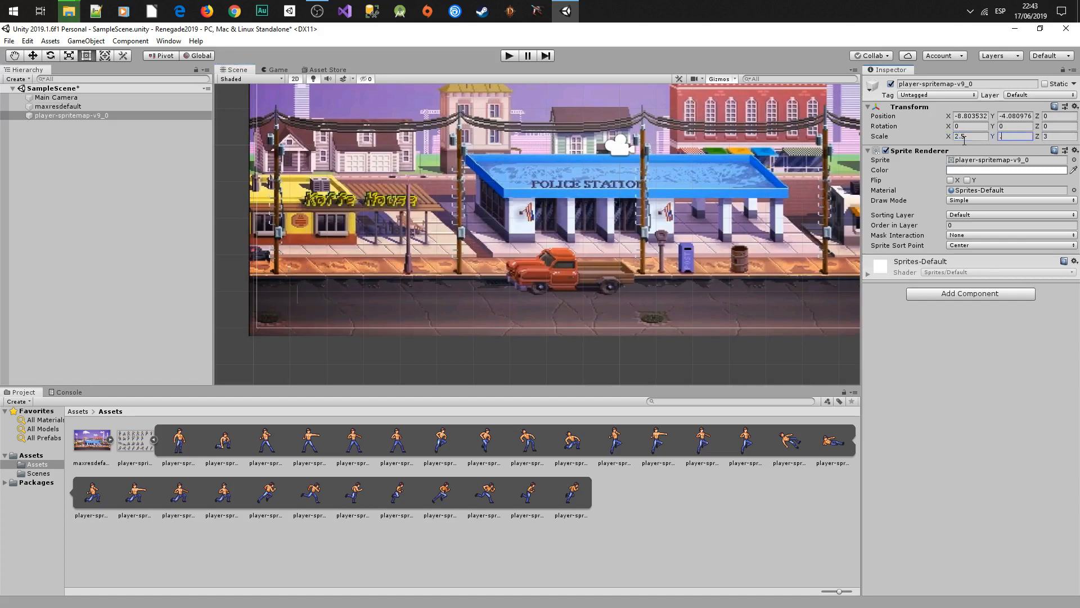
pyautogui.click(59, 106)
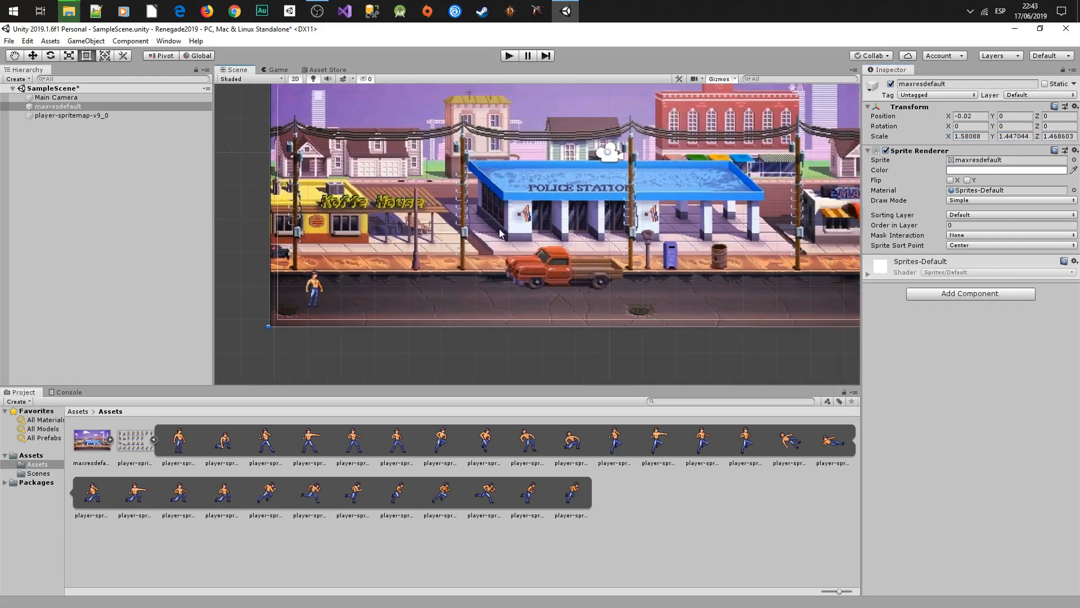